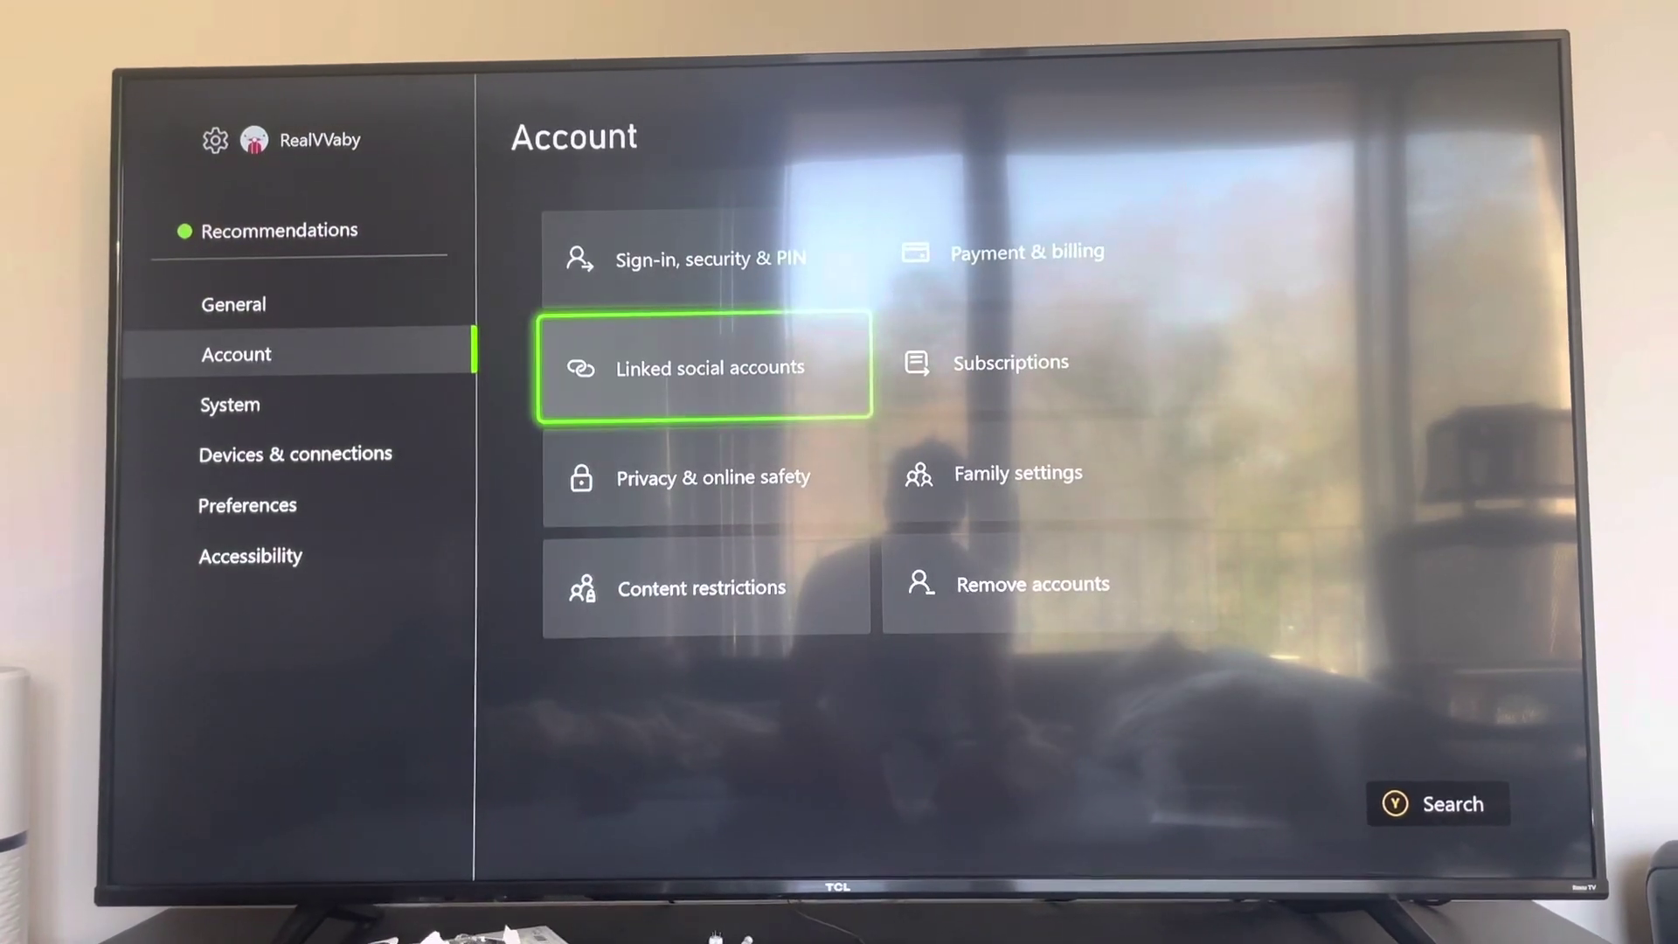
Switch from Account to the Devices & connections settings page
left_click(294, 454)
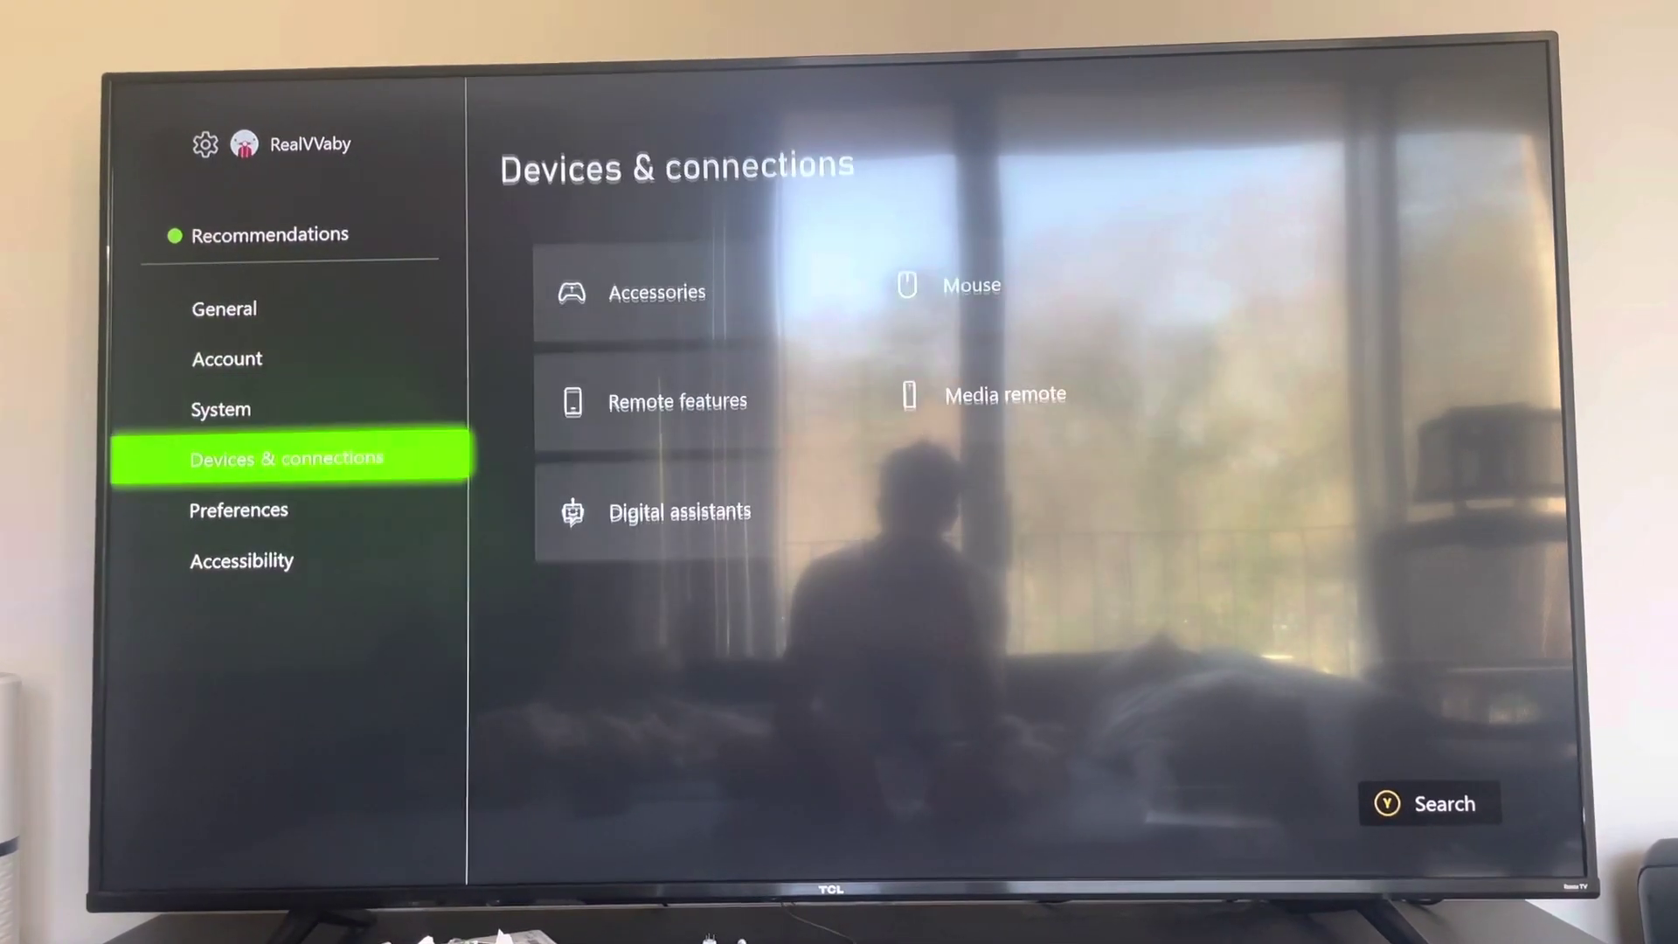